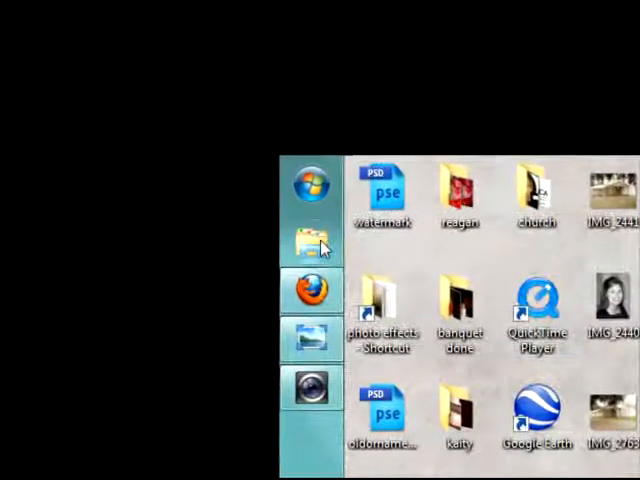
pyautogui.moveTo(310, 240)
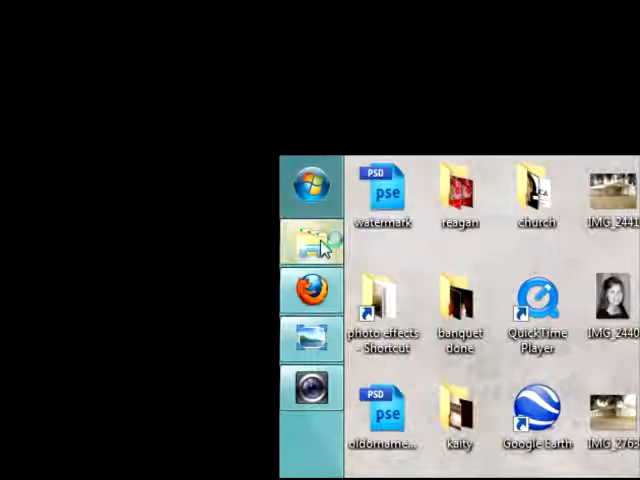
# - Bring Firefox forward to show the CoffeeShop Blog install instructions page
pyautogui.click(312, 240)
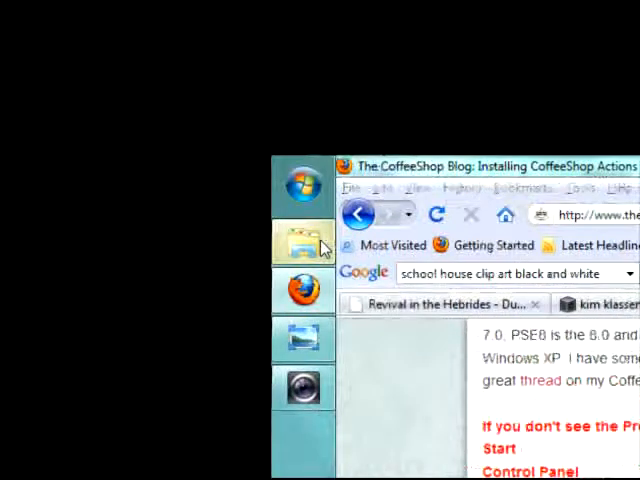
# - Browse C: > ProgramData > Adobe > Photoshop Elements > 9.0 and show the Photo Creations folder contents
pyautogui.click(304, 242)
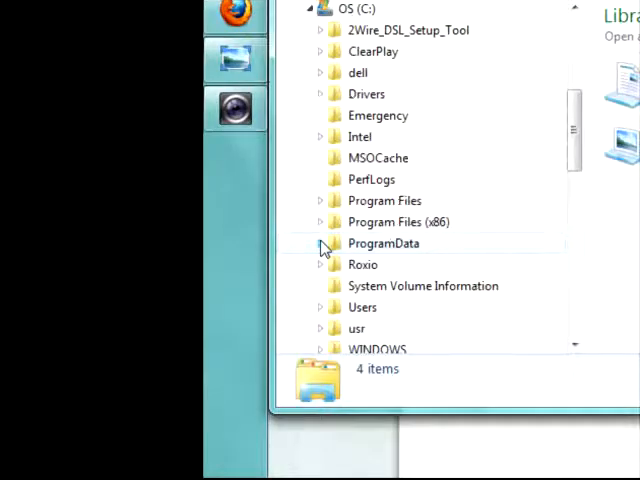
pyautogui.click(320, 244)
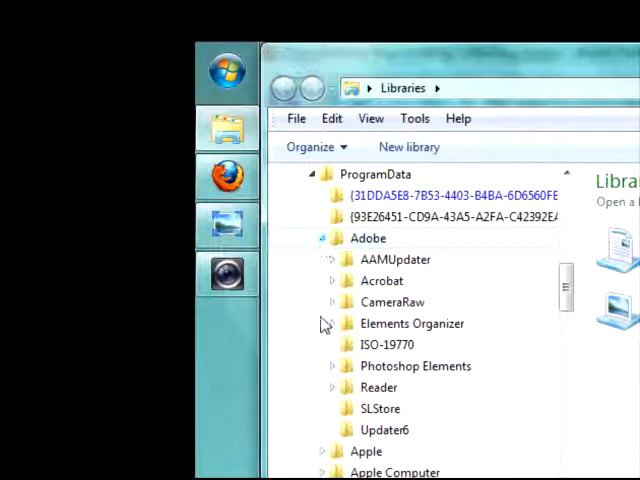
pyautogui.moveTo(336, 370)
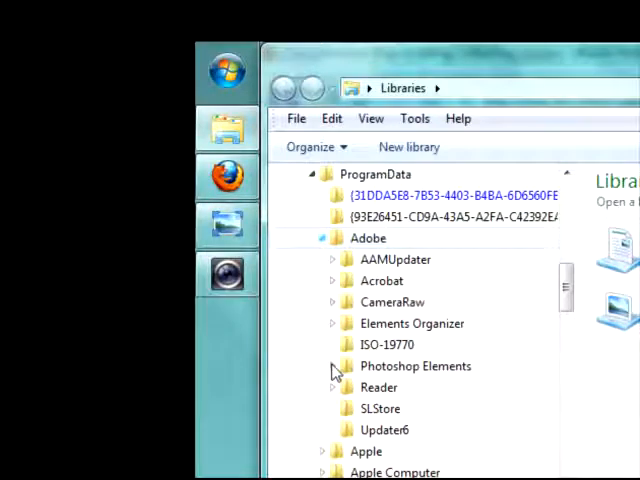
pyautogui.click(332, 364)
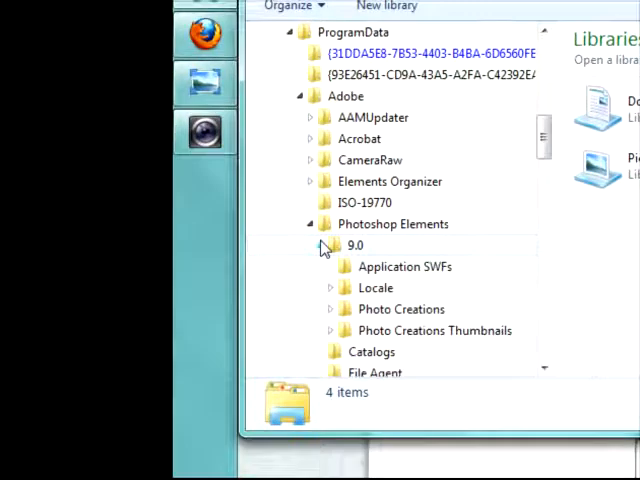
pyautogui.scroll(-3)
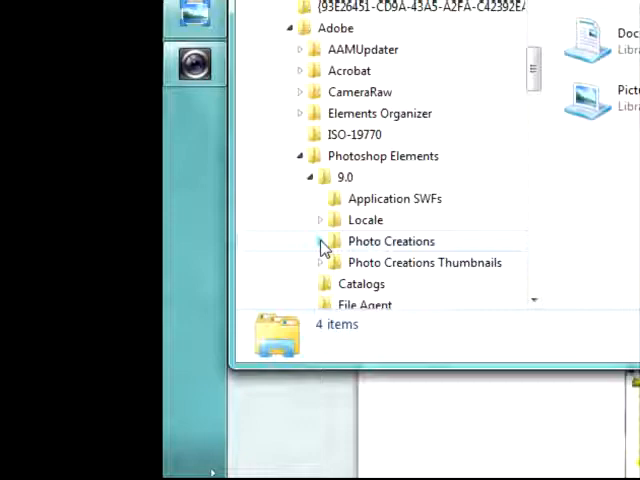
pyautogui.click(314, 240)
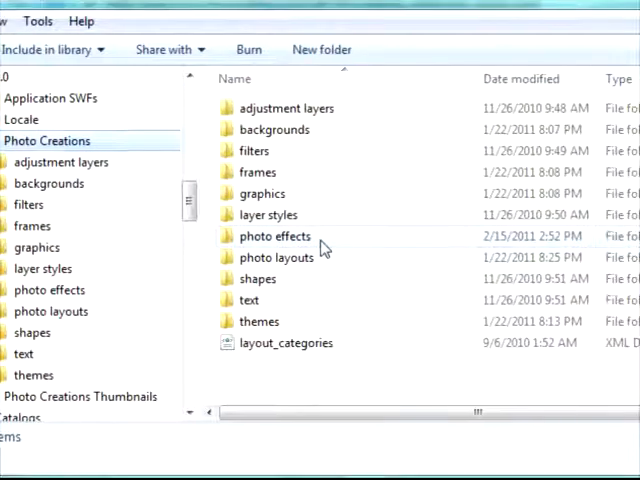
# - Select the photo effects folder and bring up its context menu
pyautogui.click(274, 236)
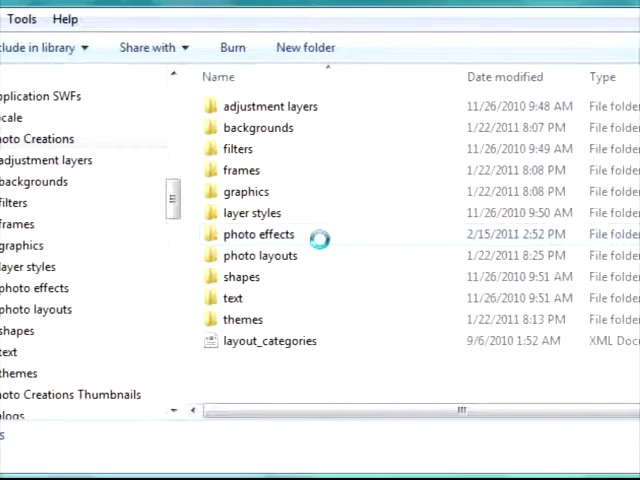
pyautogui.rightClick(258, 240)
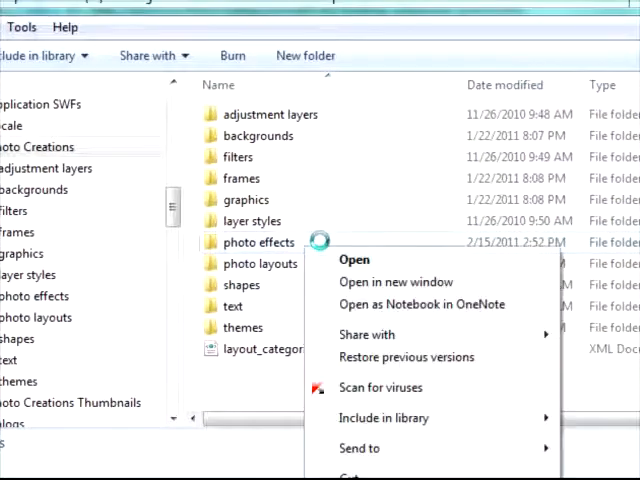